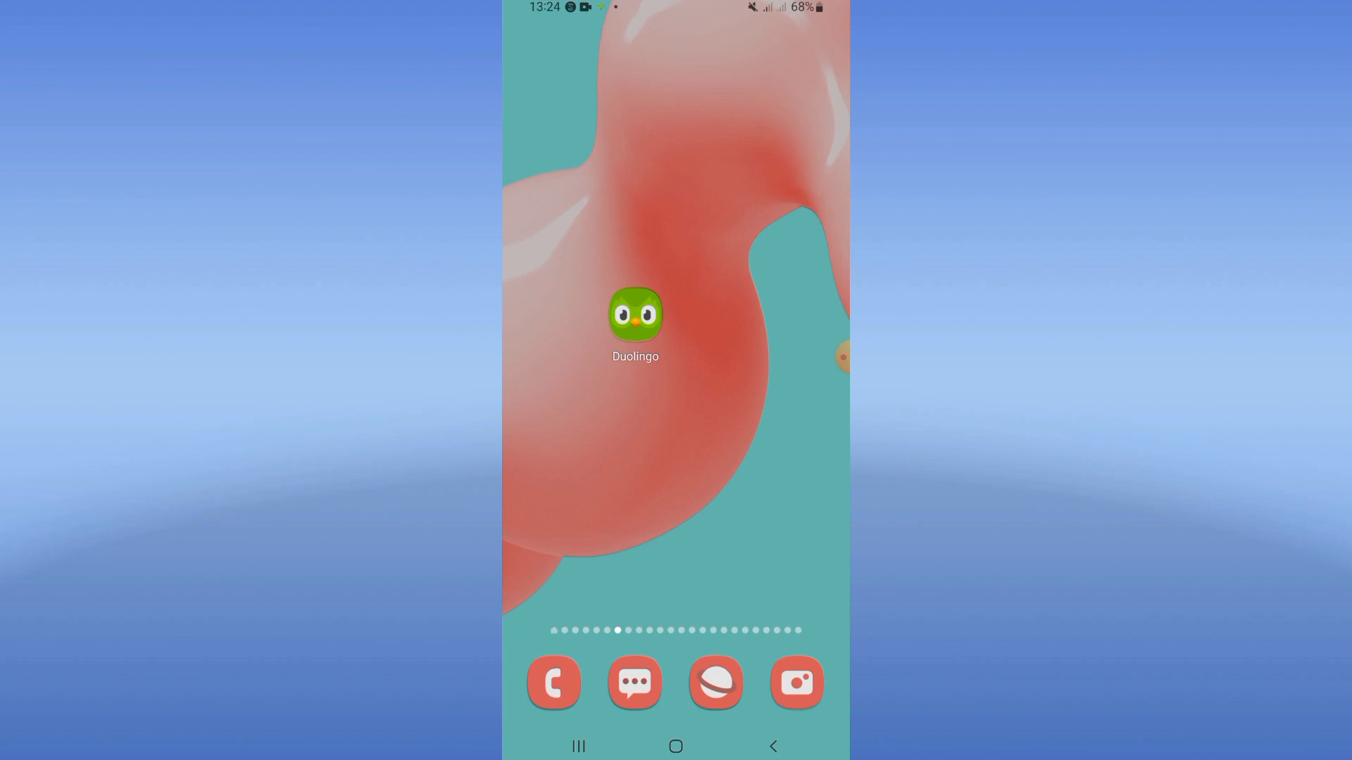
Bring up the app drawer listing all installed apps from the home screen
scroll("up", 3)
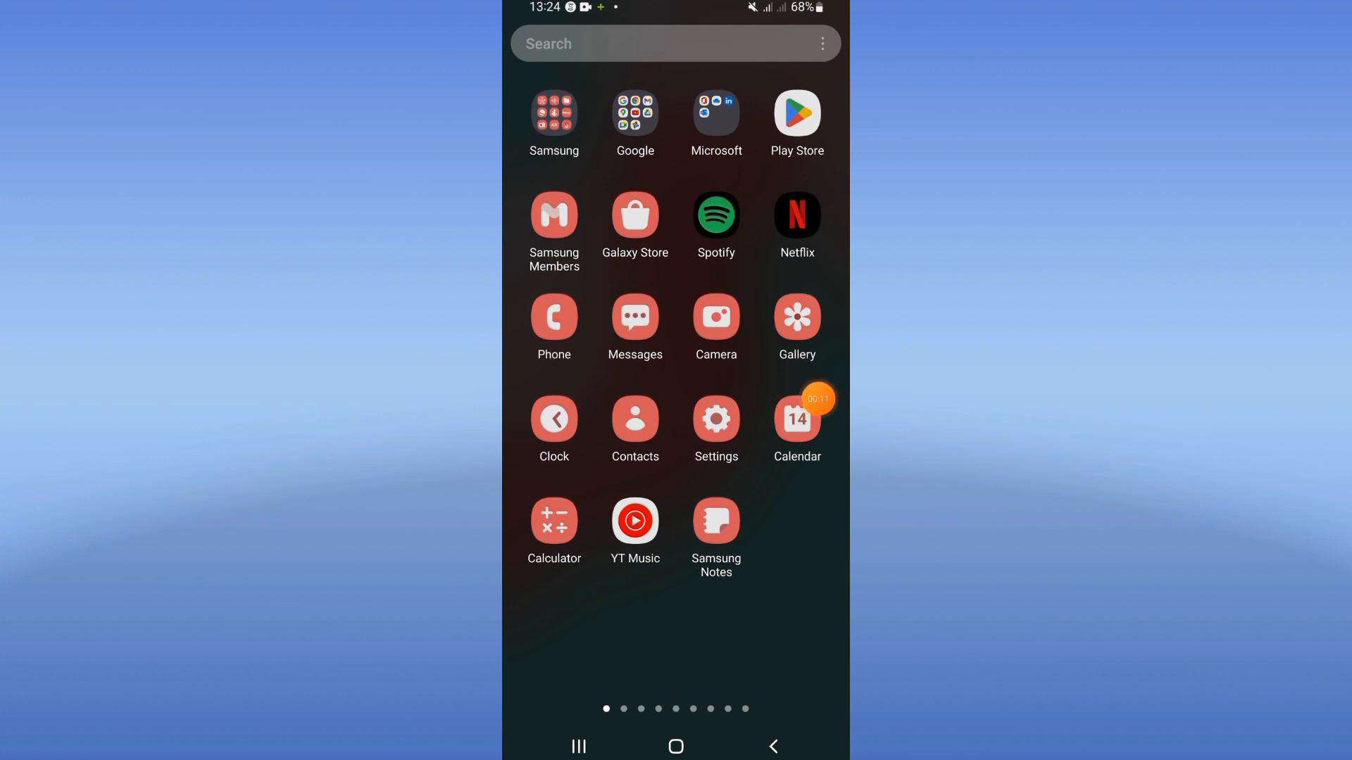
Find Duolingo in Settings > Apps via search 'duo' and clear its cached files from Storage
left_click(715, 419)
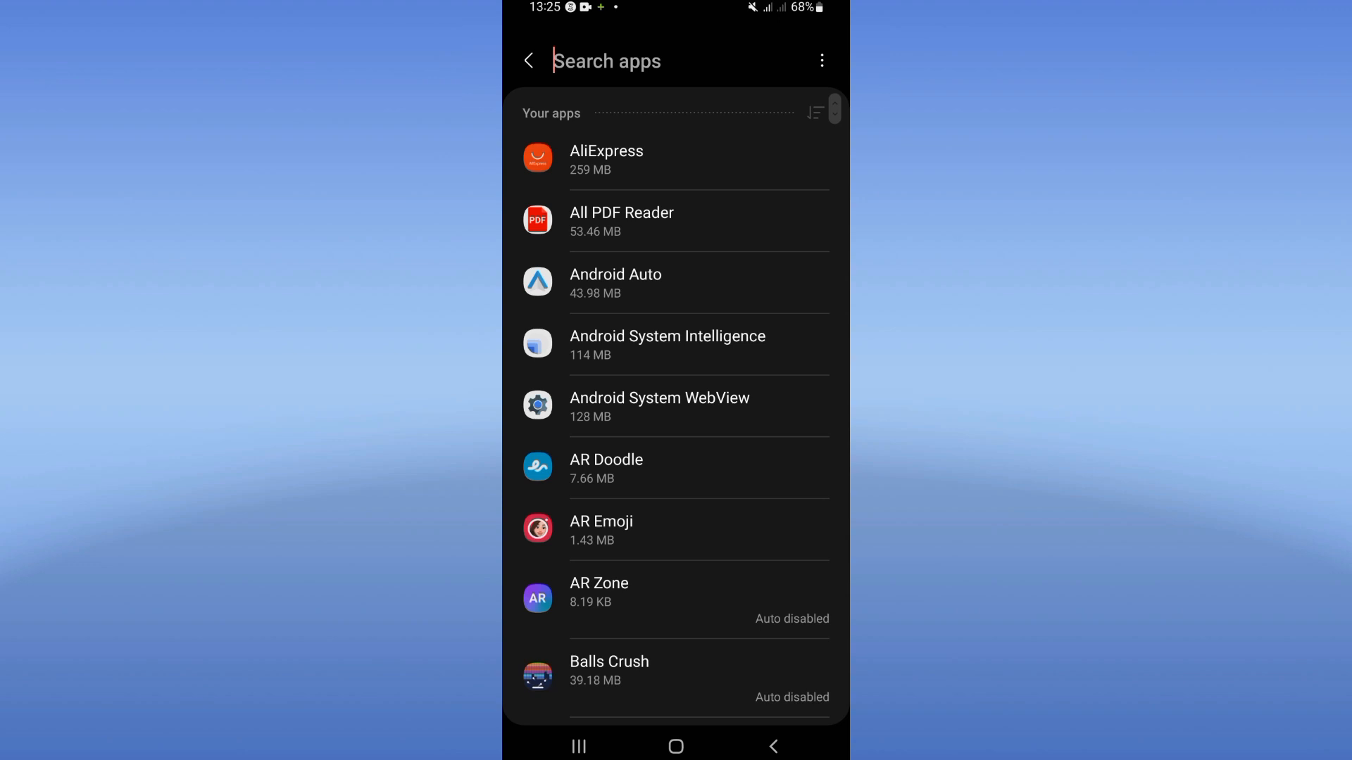
left_click(607, 60)
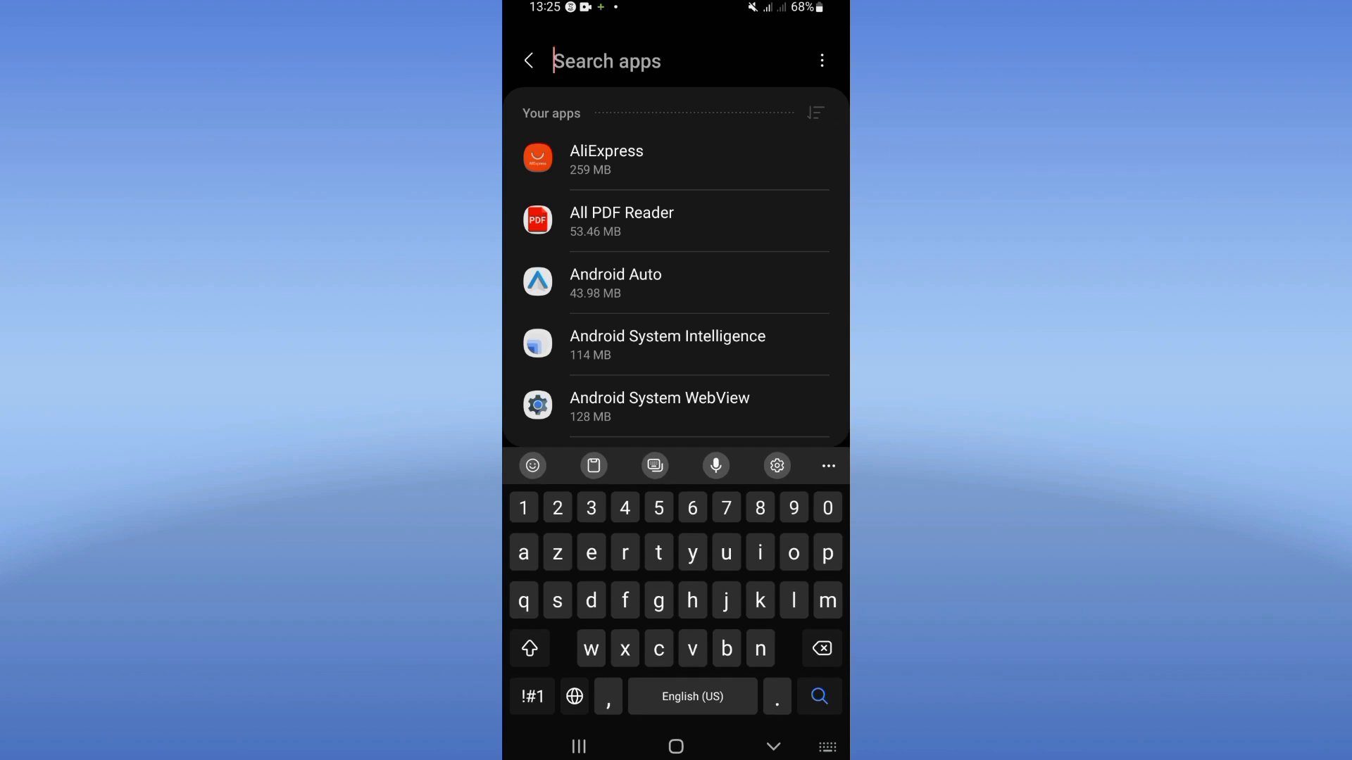
type("duo")
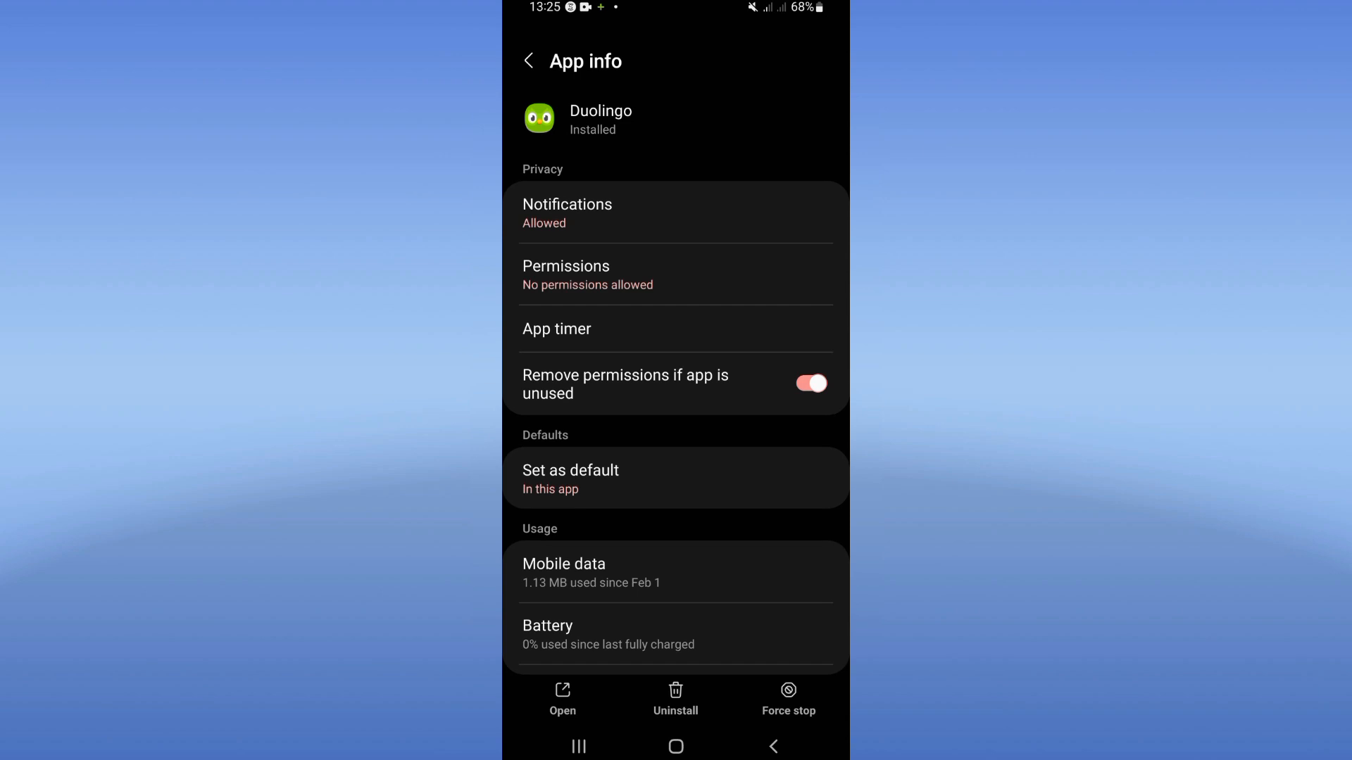
scroll("down", 3)
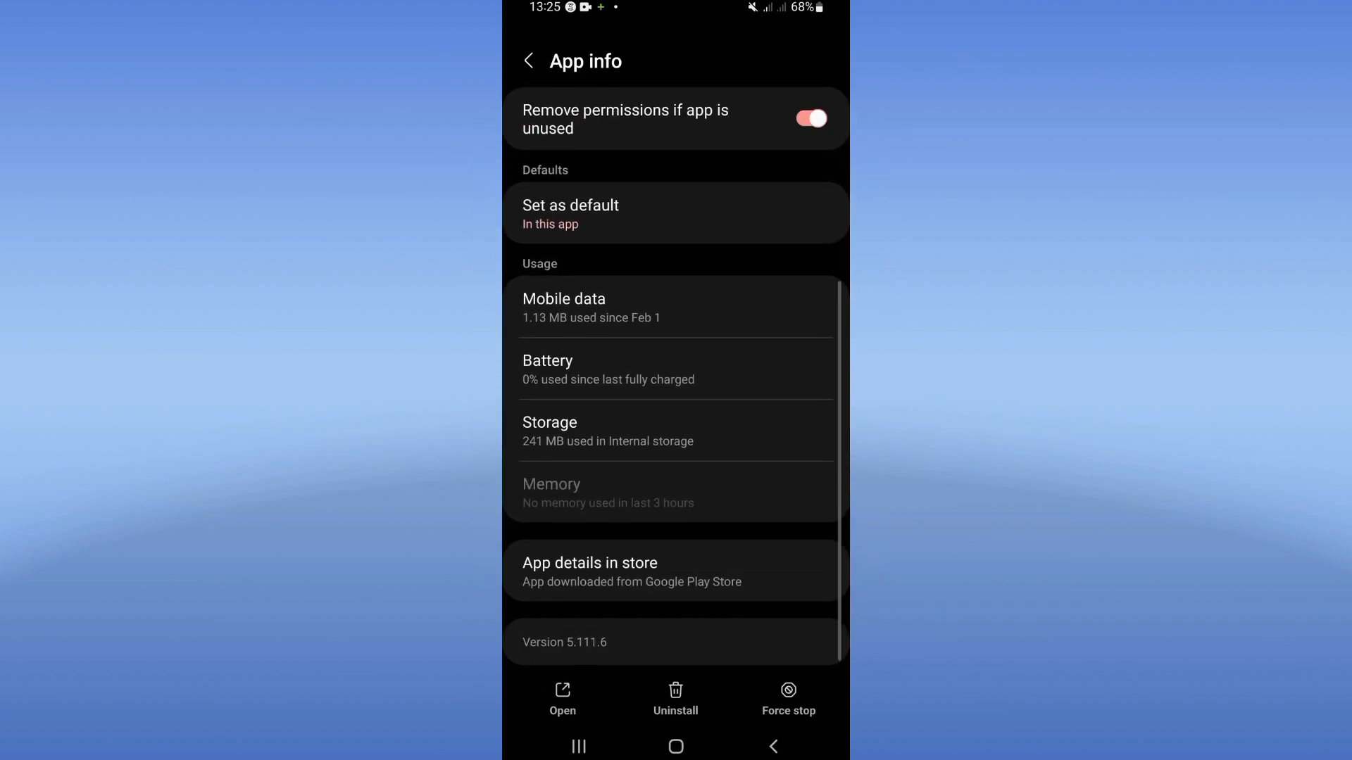
left_click(674, 431)
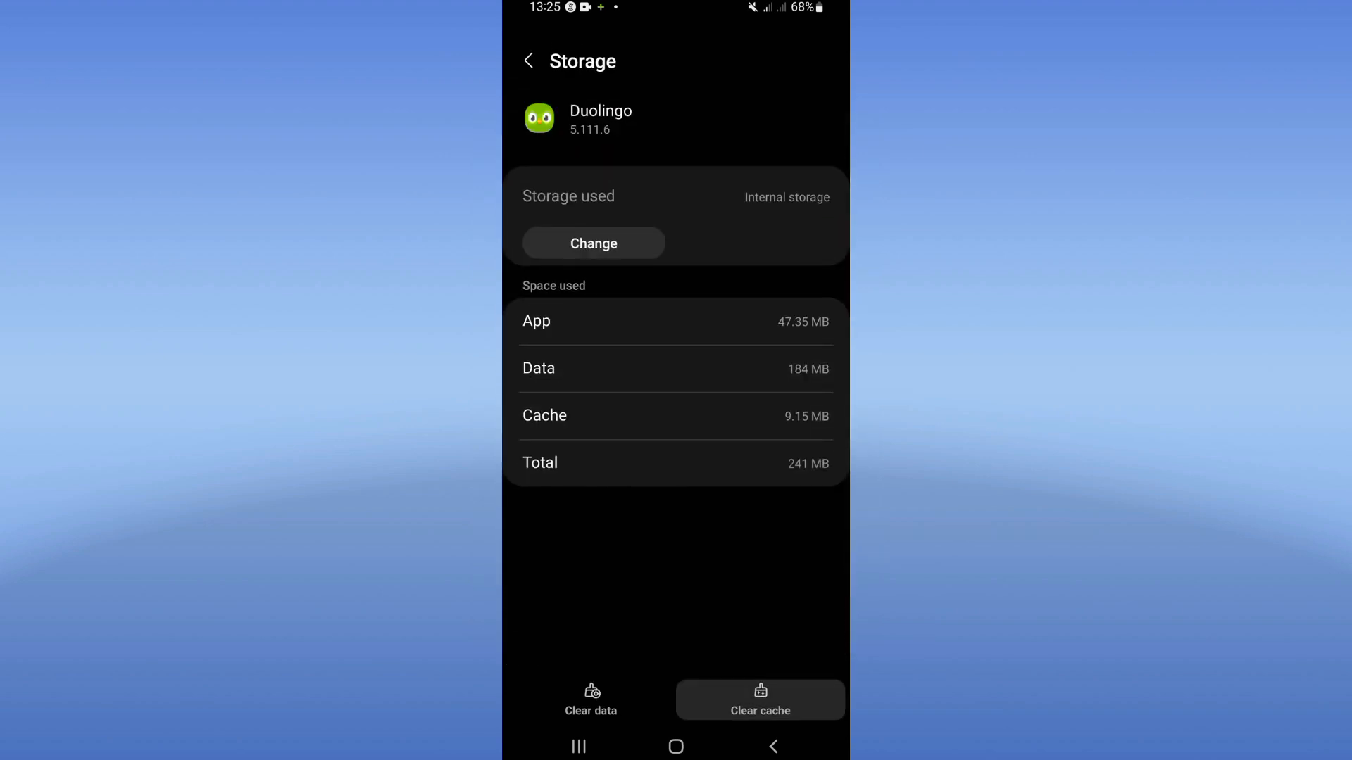
left_click(528, 59)
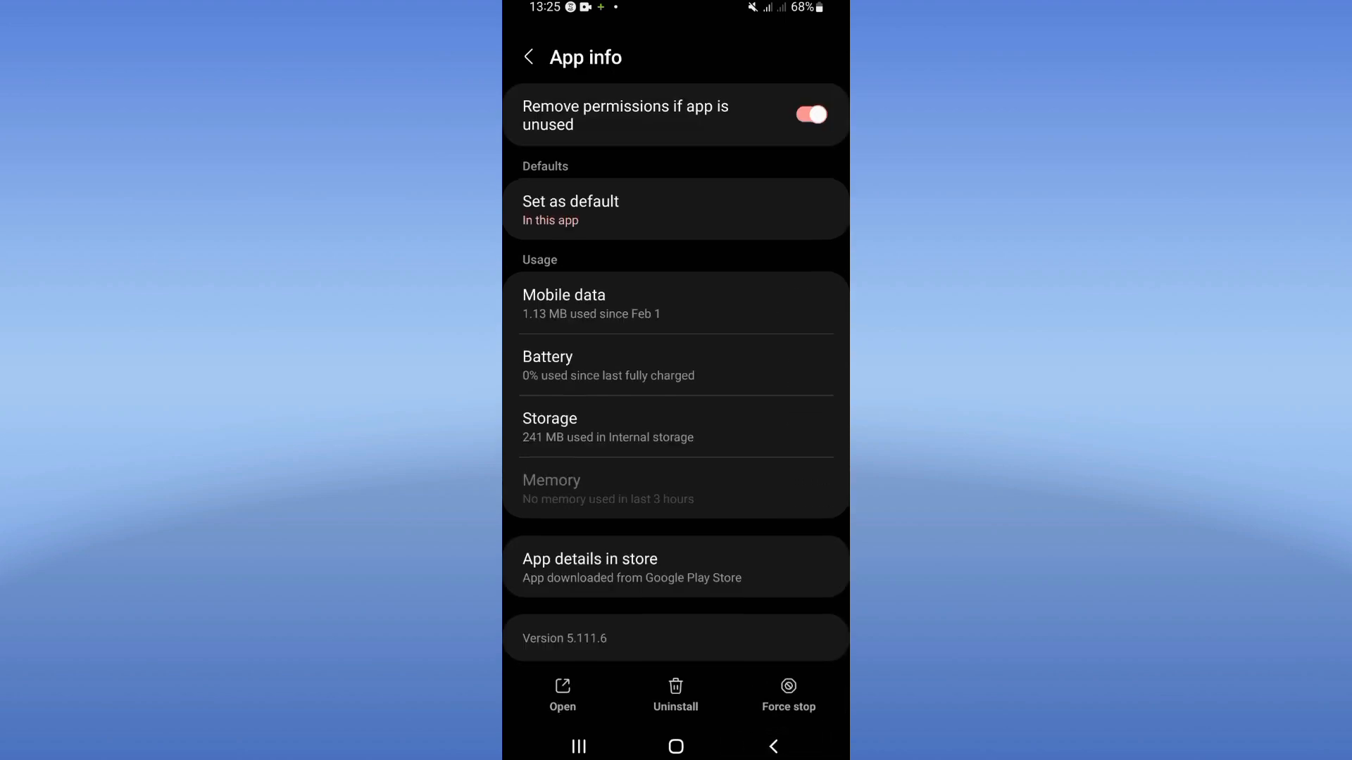
Force-stop Duolingo, confirm it, and view its battery usage showing Optimized
left_click(788, 694)
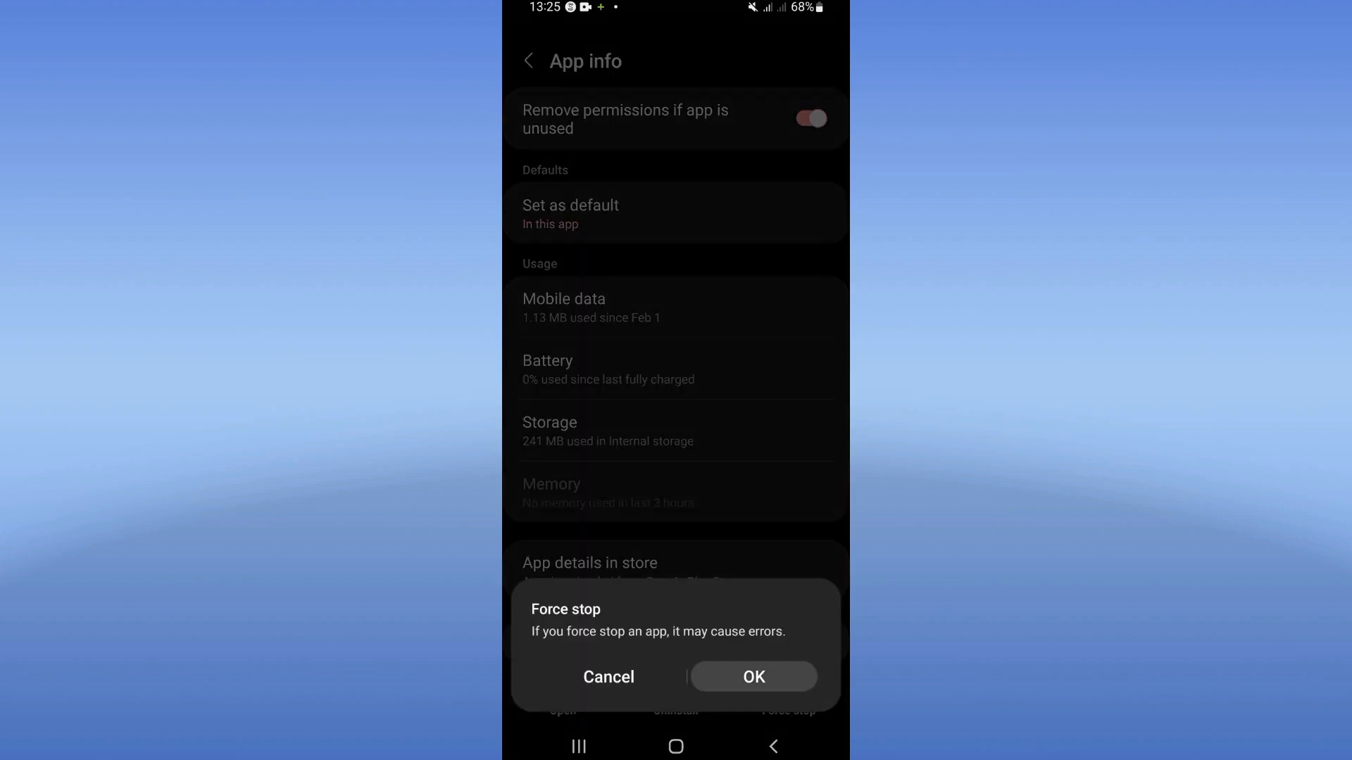
left_click(609, 677)
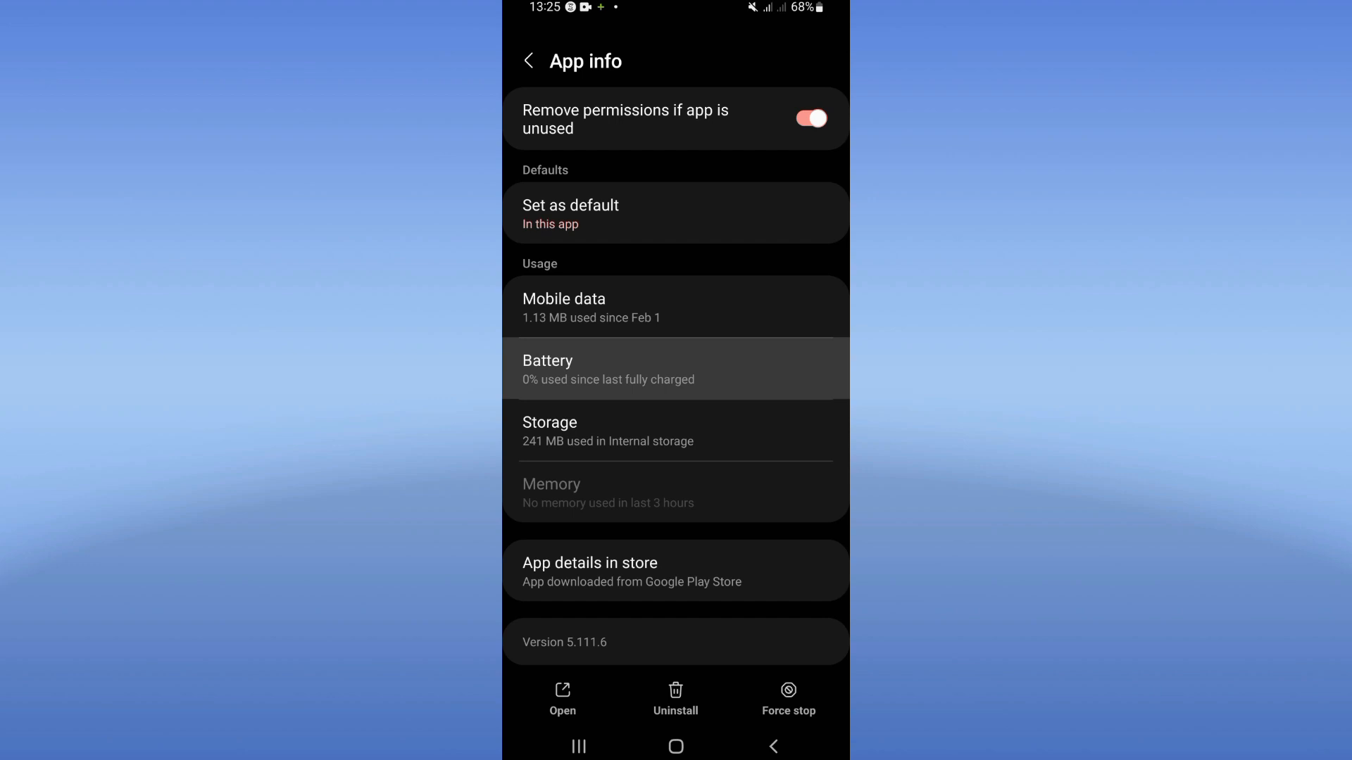
left_click(675, 369)
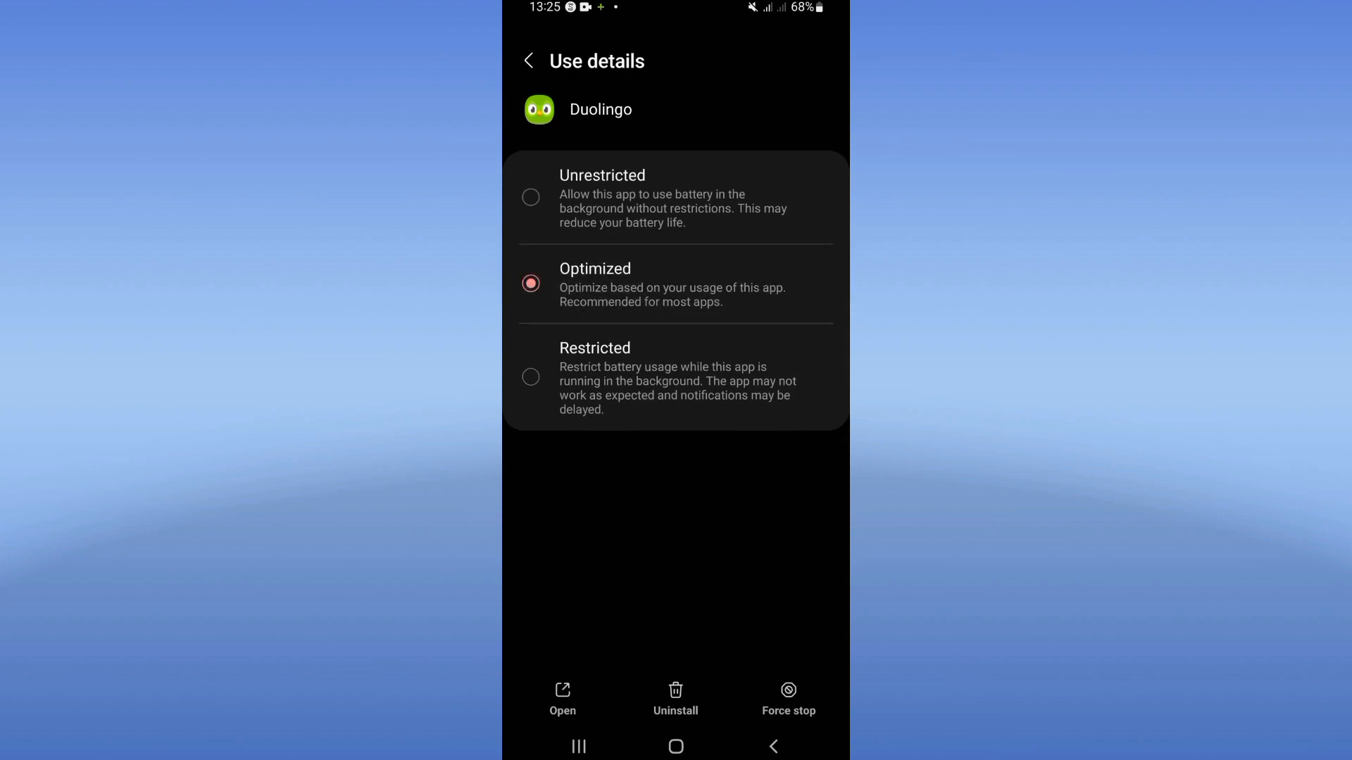